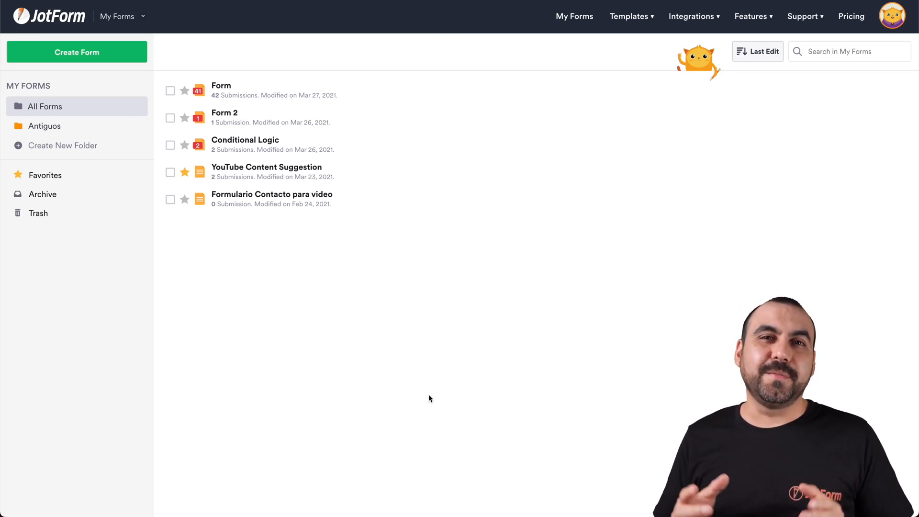
mouse_move(442, 273)
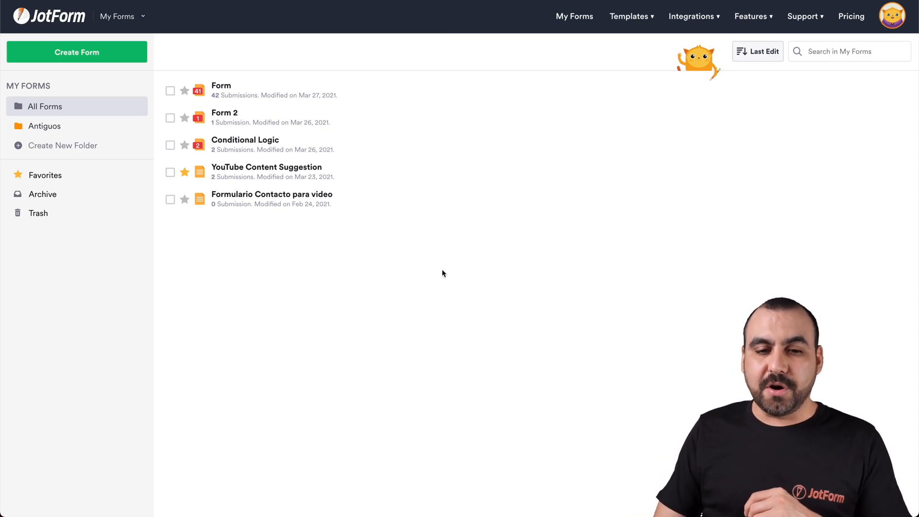
Select the YouTube Content Suggestion form, view its submissions as a table and bring up Share
click(170, 171)
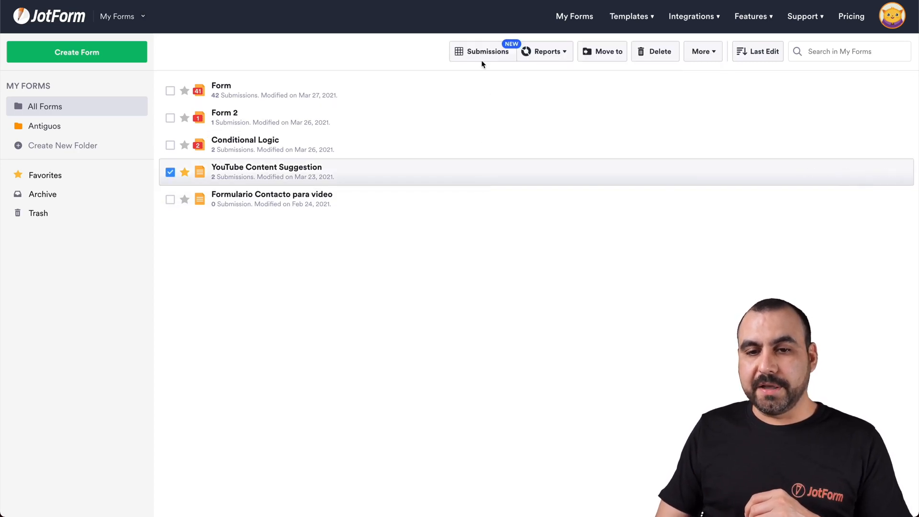
click(482, 51)
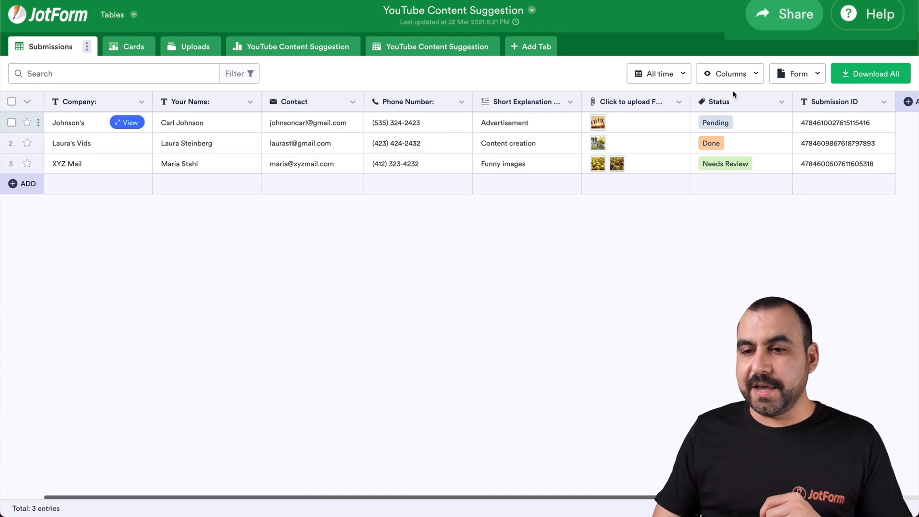
click(783, 13)
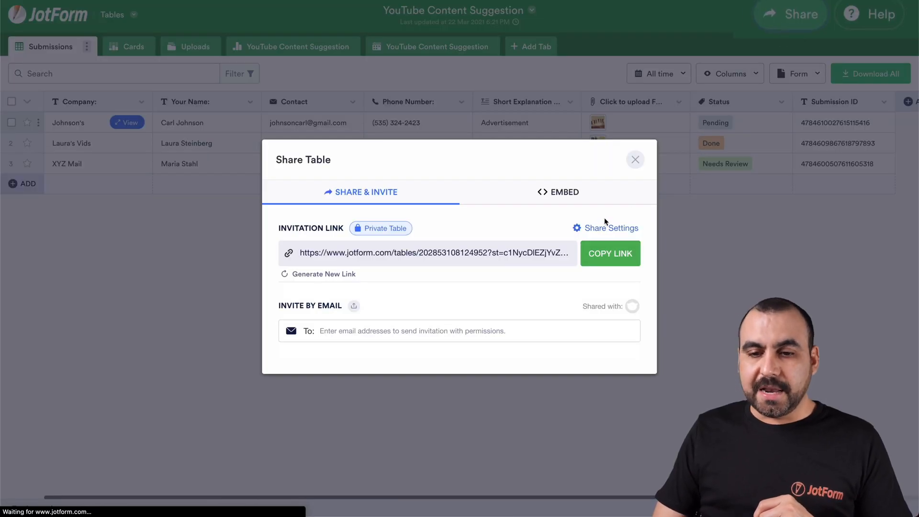
Enter Share Settings and keep the default link role at Read Only
click(609, 228)
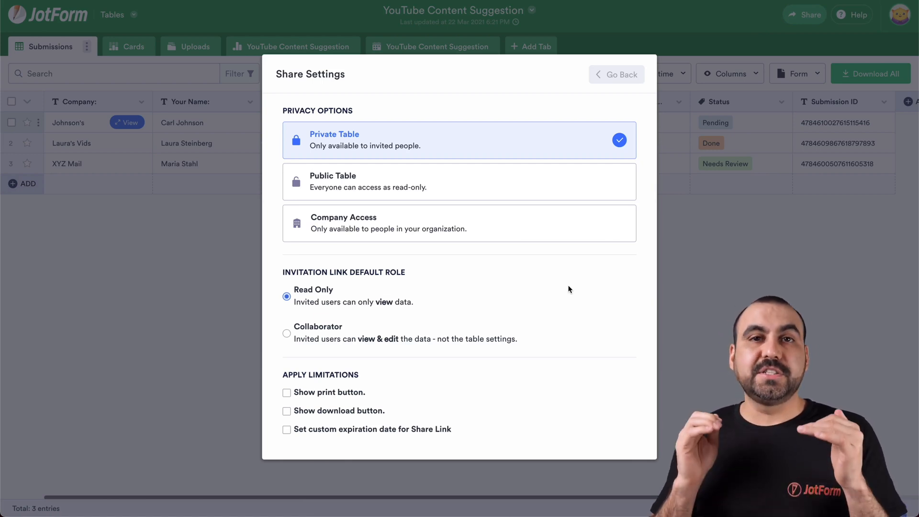
mouse_move(391, 160)
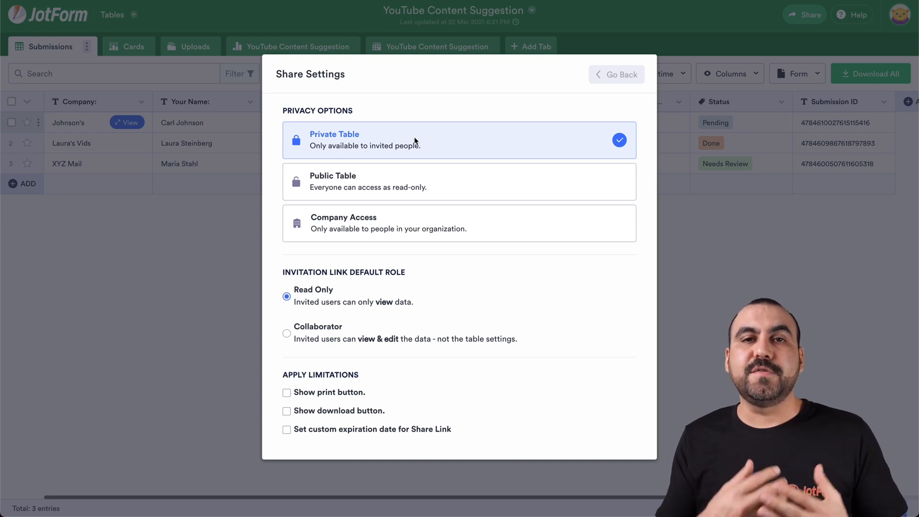
mouse_move(342, 273)
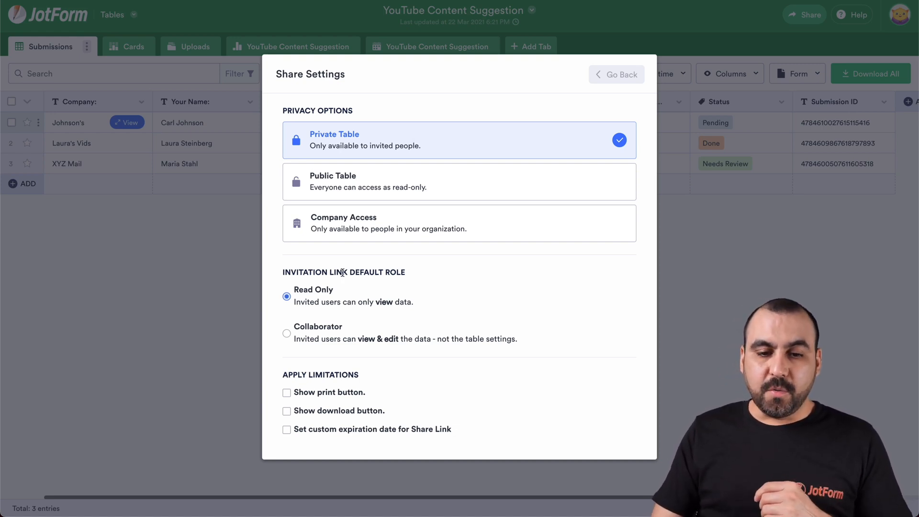
double_click(303, 289)
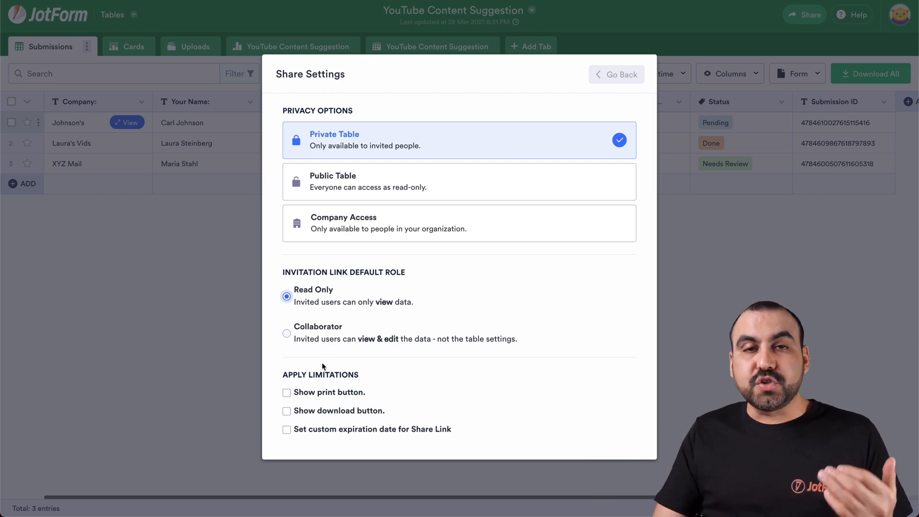
Try the Show print button and custom expiration date link limitations, then clear the expiration again
click(286, 392)
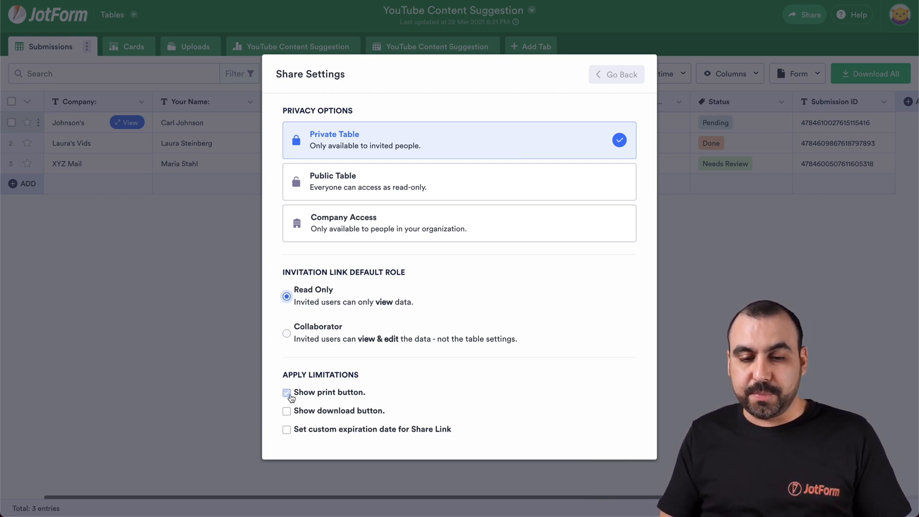
click(286, 392)
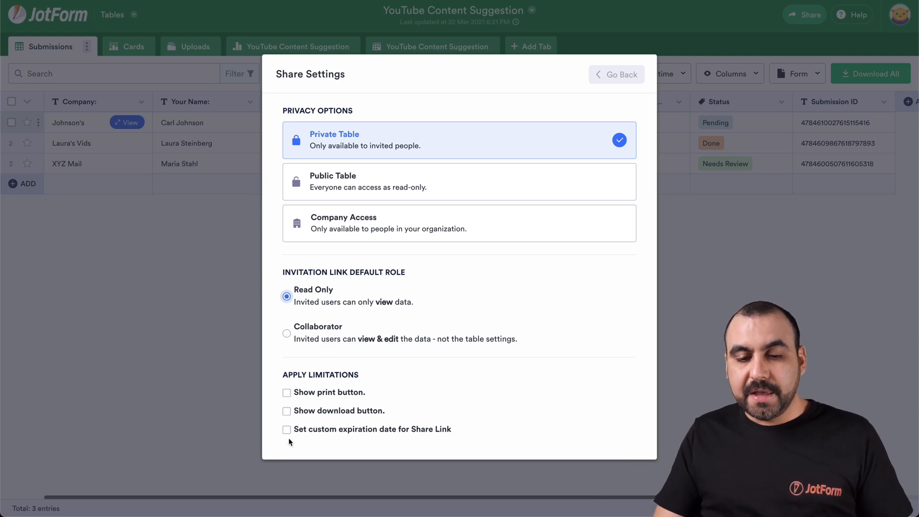
click(286, 429)
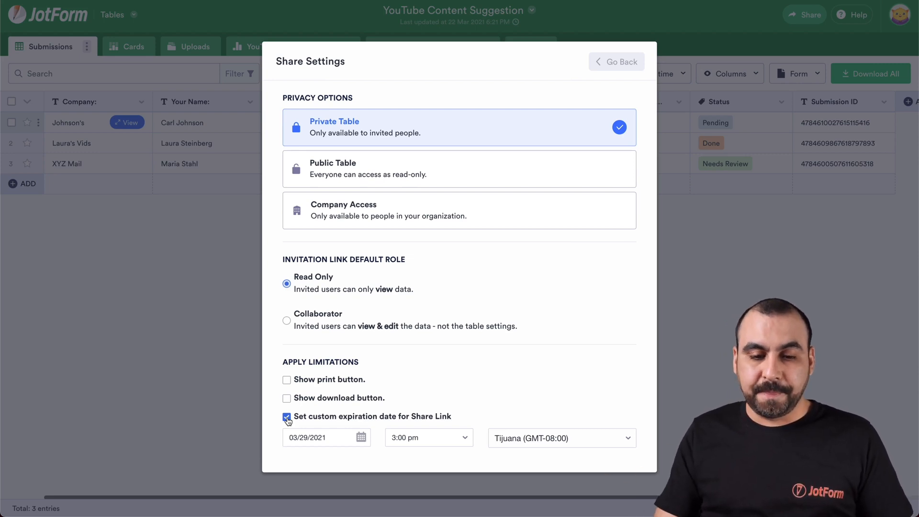
click(286, 416)
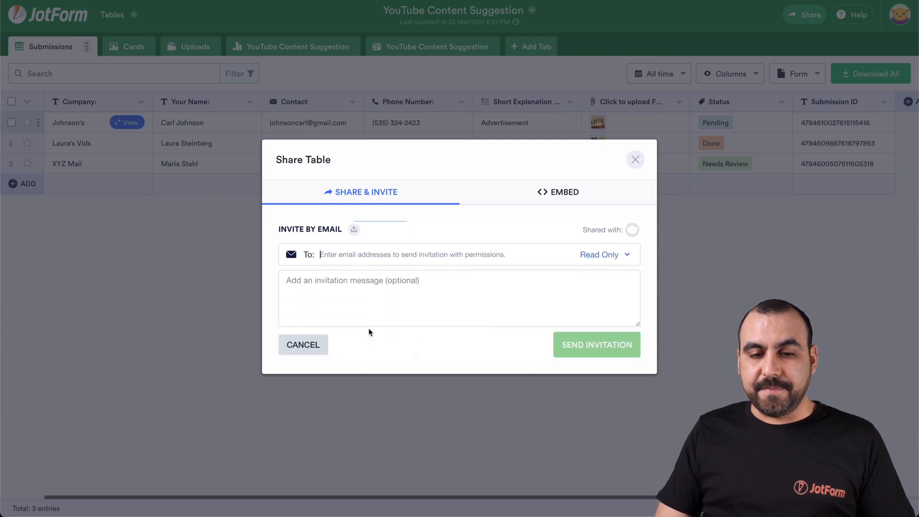
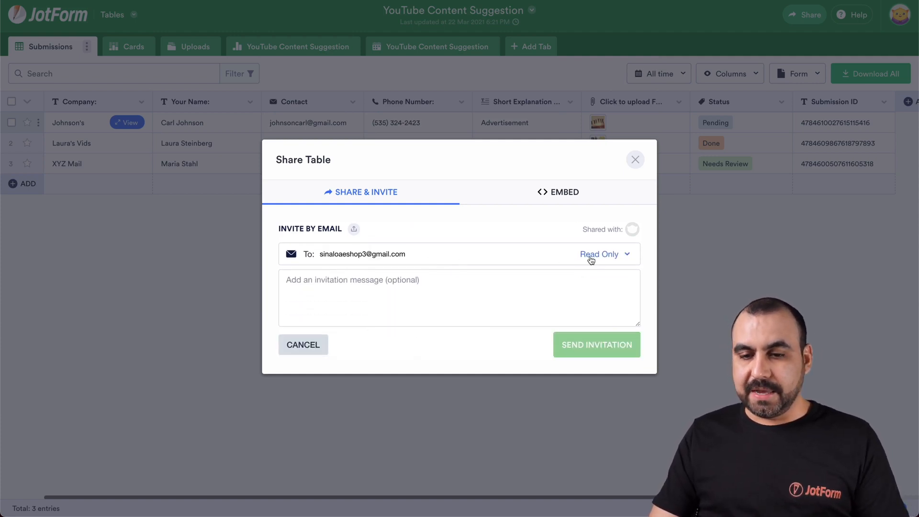
click(599, 254)
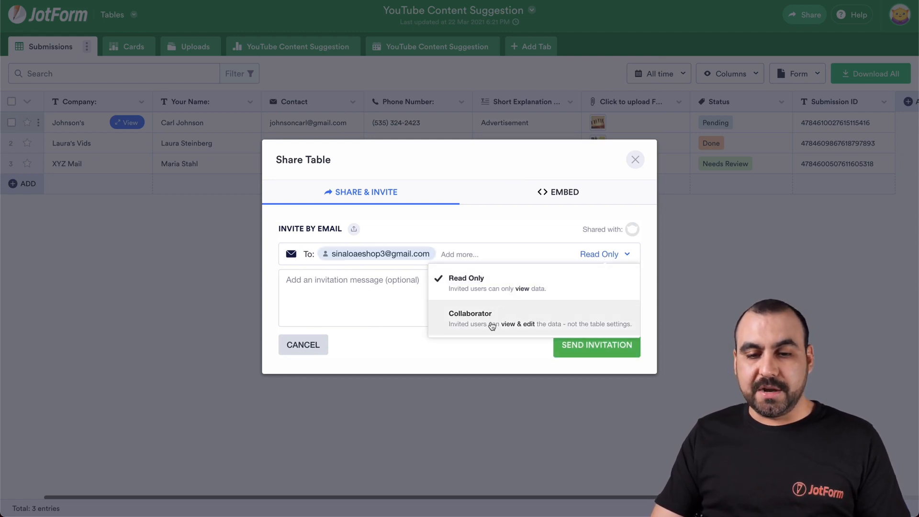
click(470, 318)
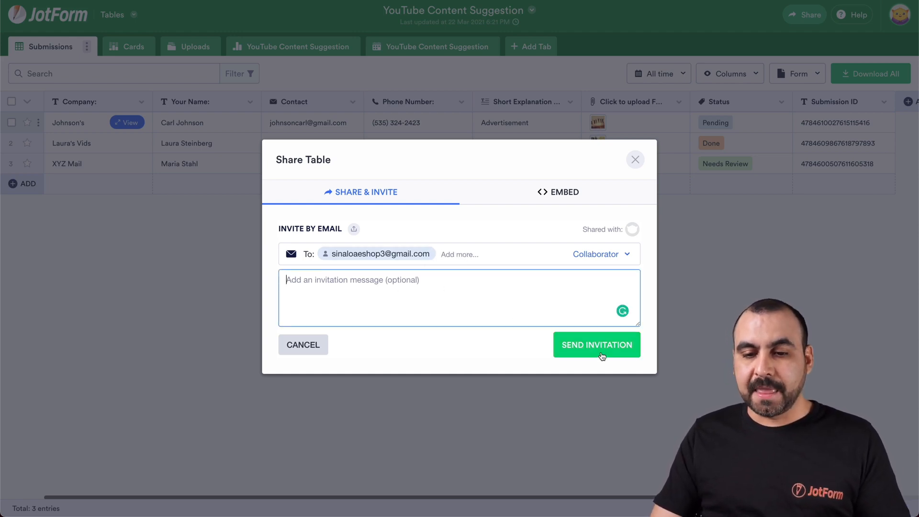
click(596, 344)
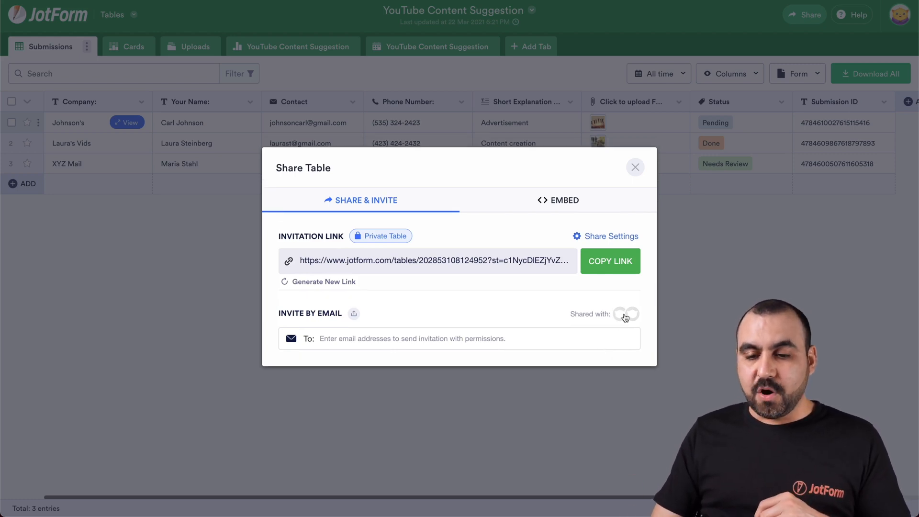
Check the Shared with list, the first invitee's role choices and actions, then return and enter Share Settings
click(625, 314)
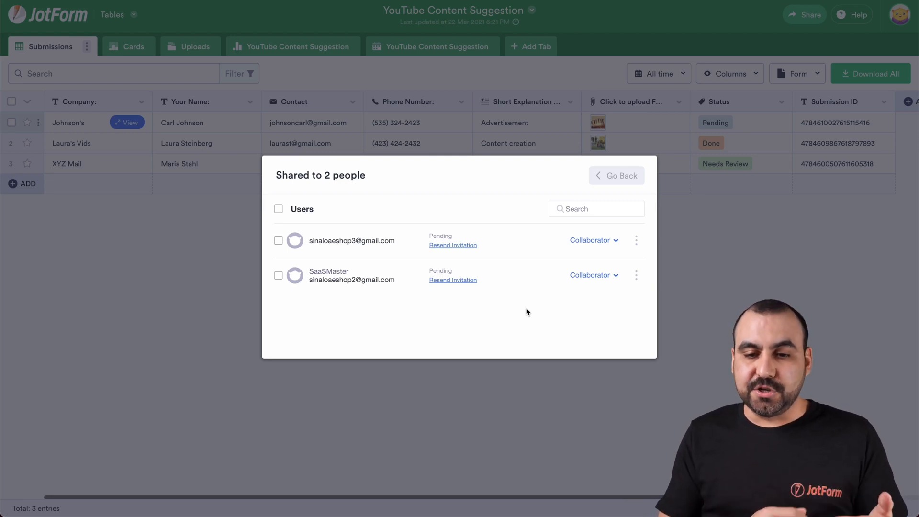
click(593, 239)
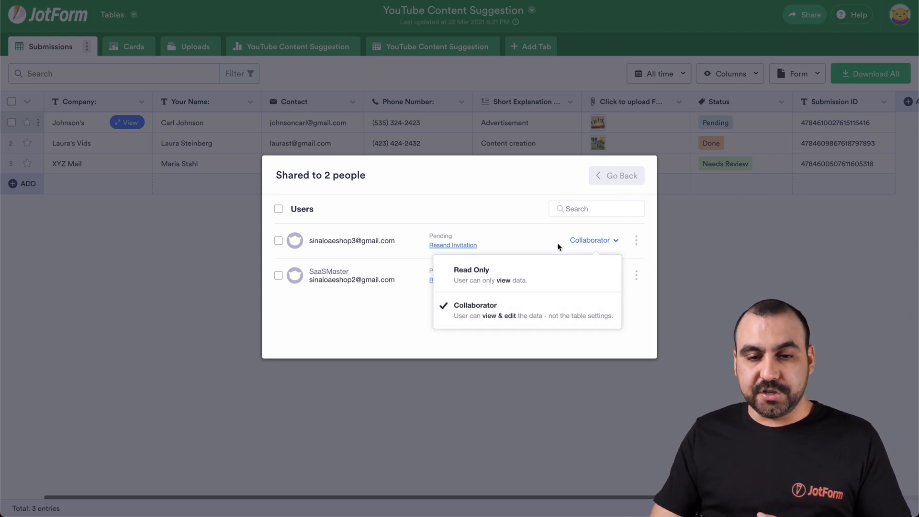
click(635, 241)
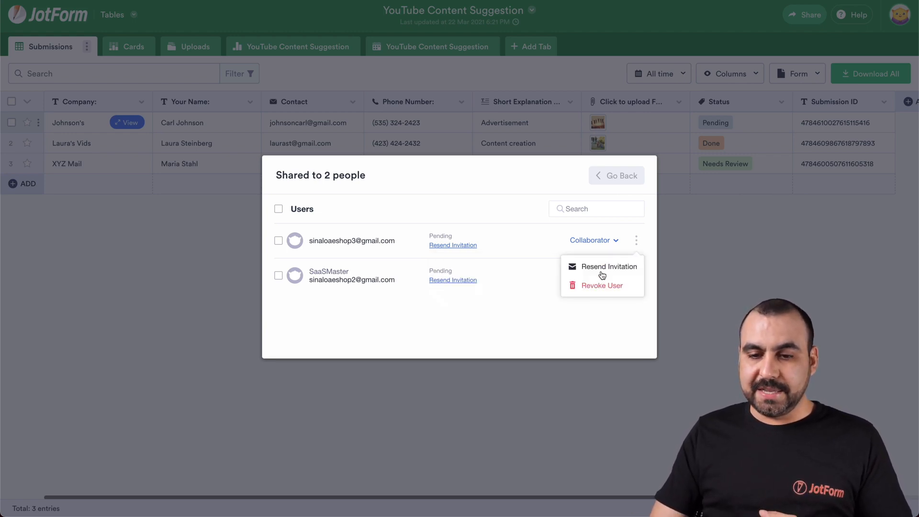
click(616, 175)
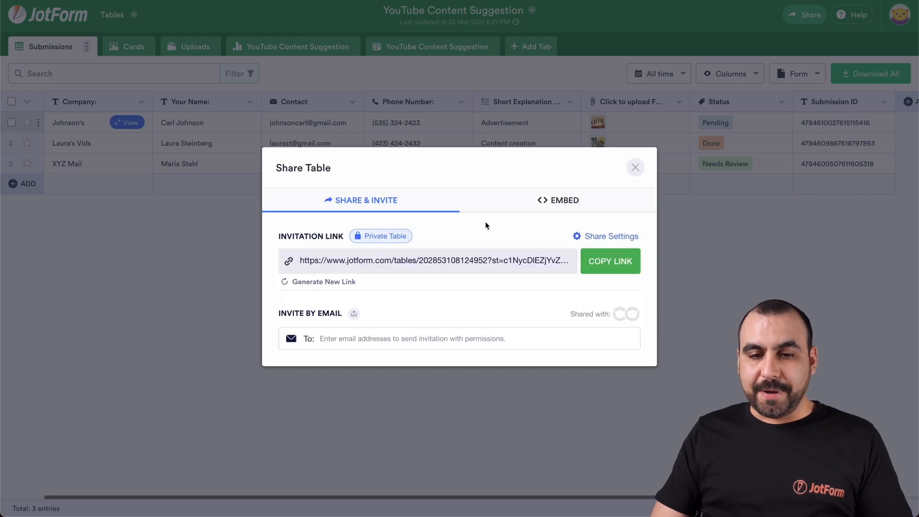
click(610, 235)
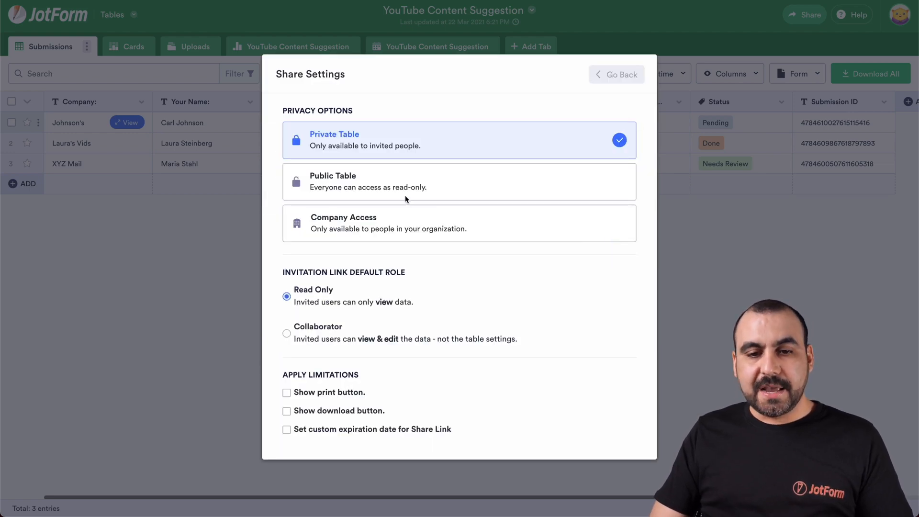
Switch privacy to Public Table and try the Show print button limitation
click(458, 181)
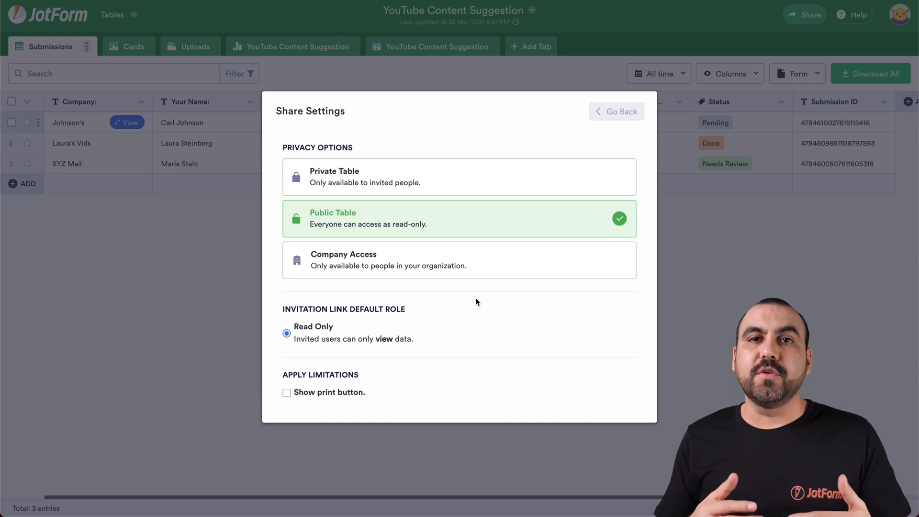
mouse_move(364, 346)
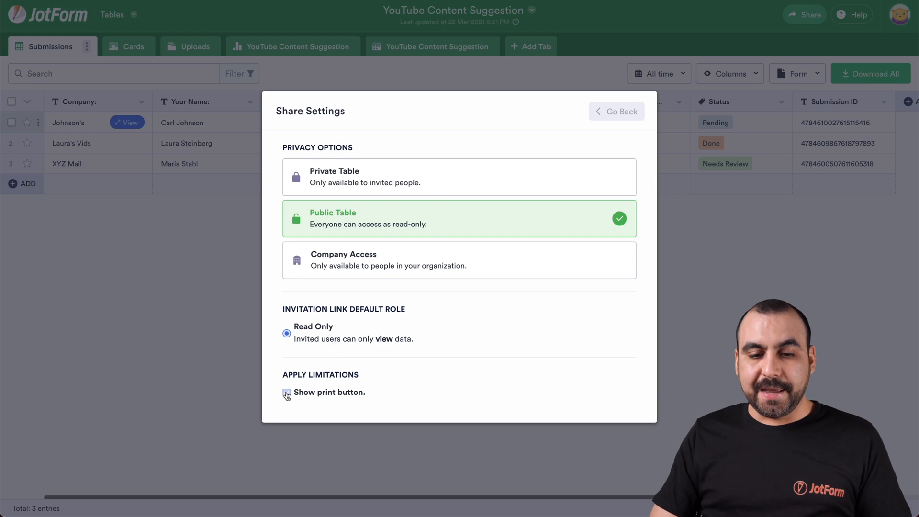
click(286, 393)
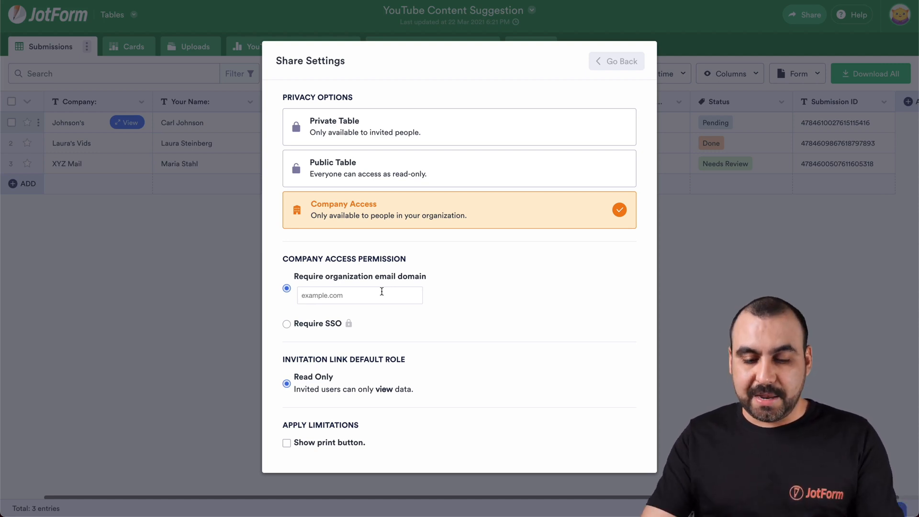
Require the jotform.com organization domain for Company Access, try Show print button, then revert to Private Table
text(jotform.com)
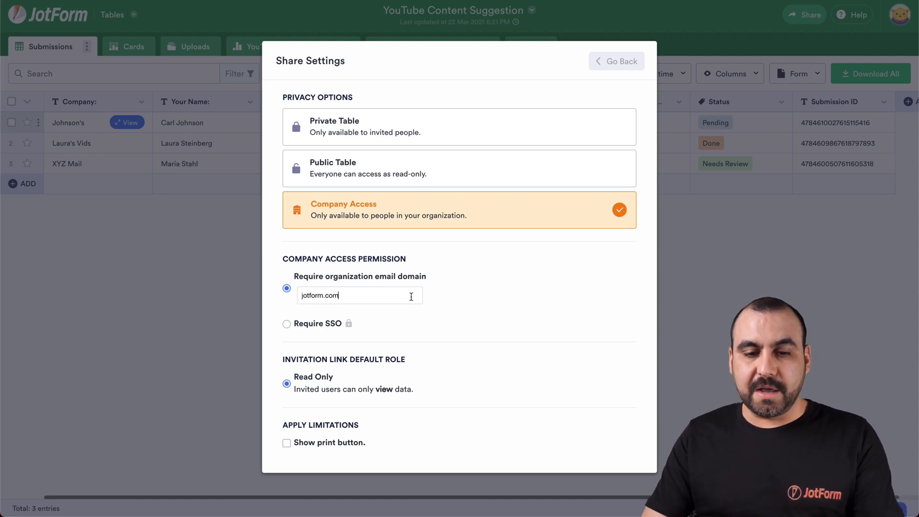
mouse_move(474, 294)
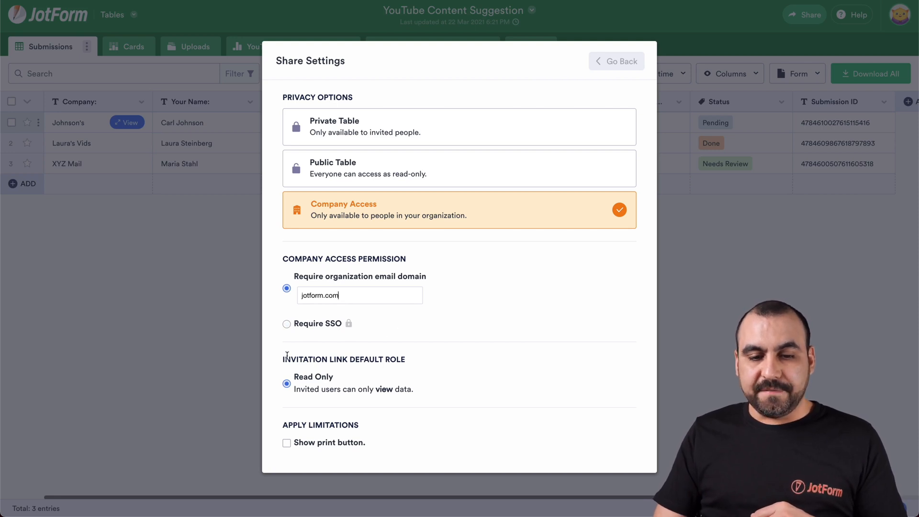
click(286, 442)
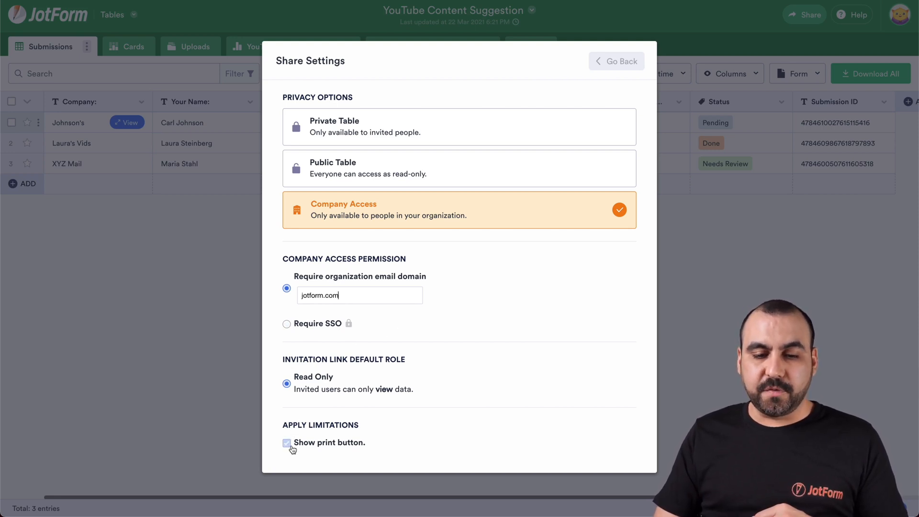
click(286, 442)
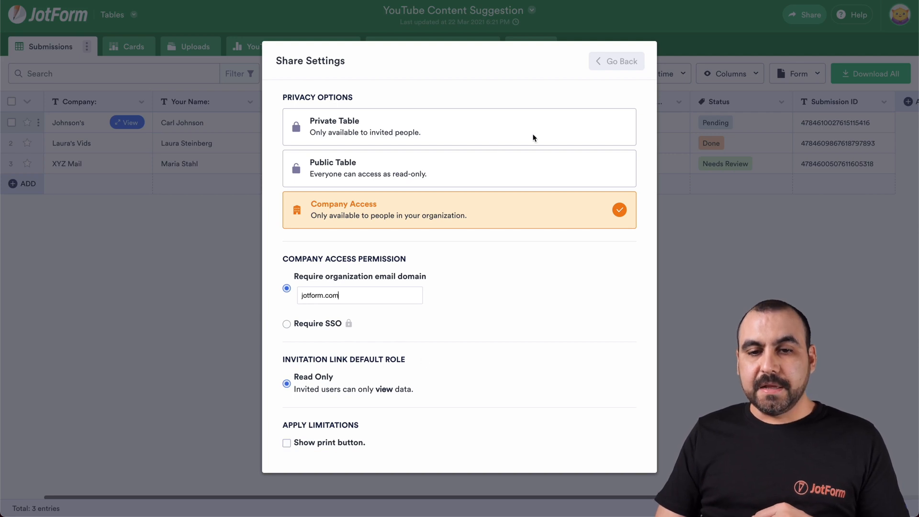
click(615, 61)
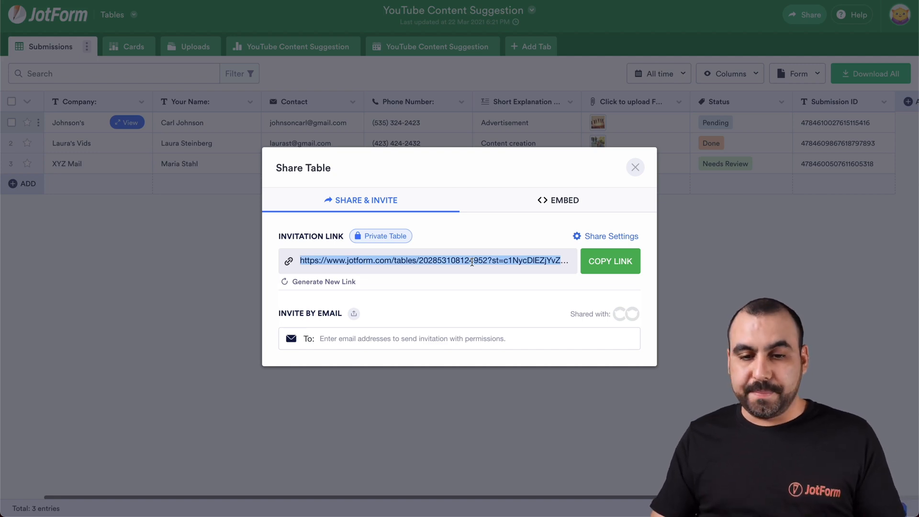
Select the full private invitation link URL next to Copy Link
click(322, 281)
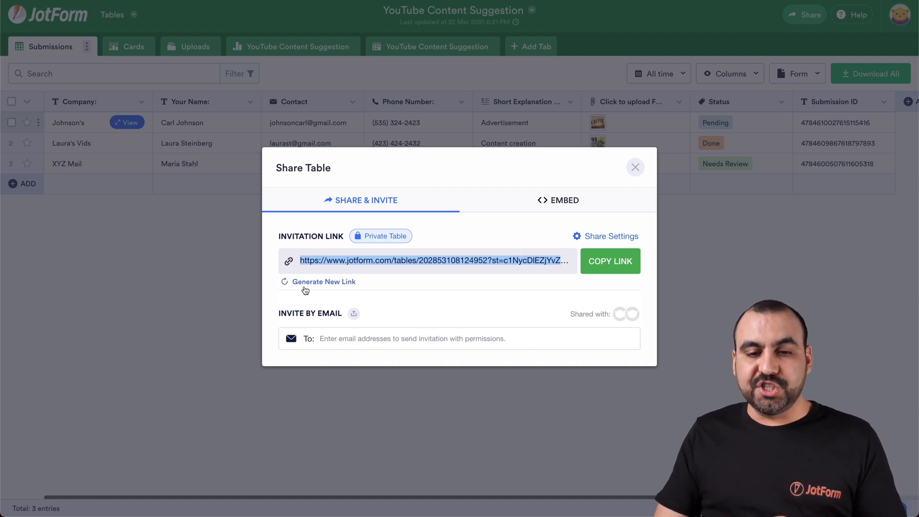
mouse_move(325, 286)
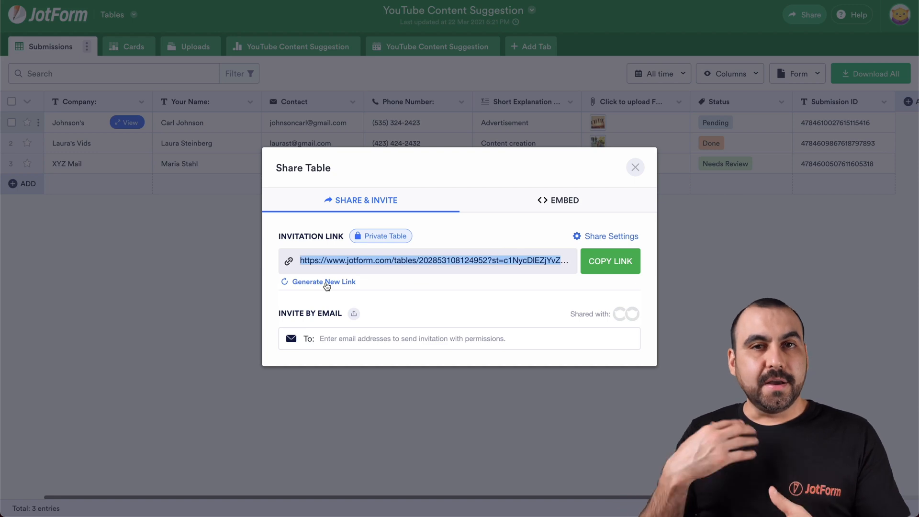